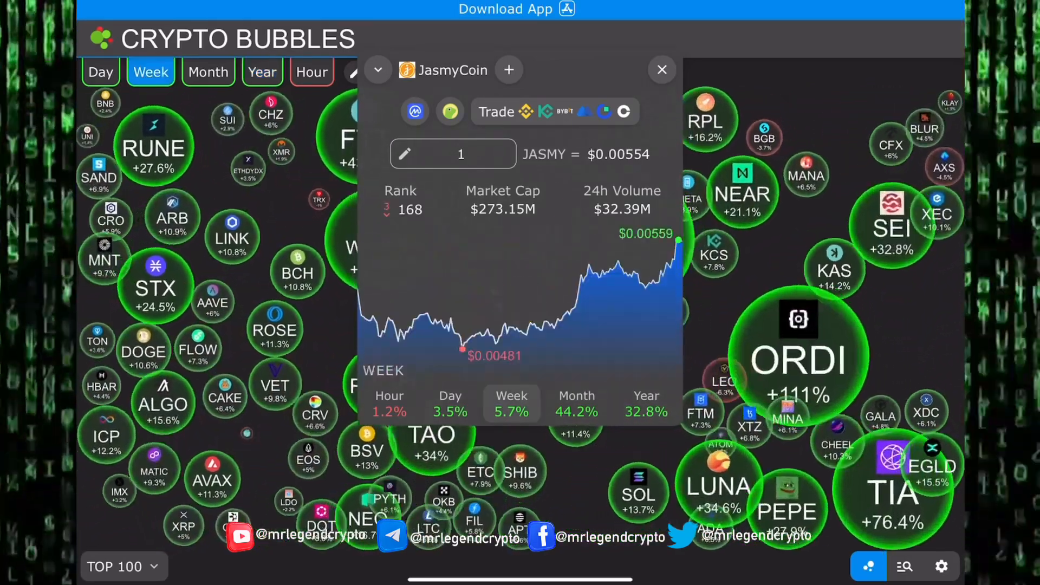
# Step: Open JasmyCoin's CoinMarketCap page and scroll through its market cap, supply, links and rating
pyautogui.click(450, 404)
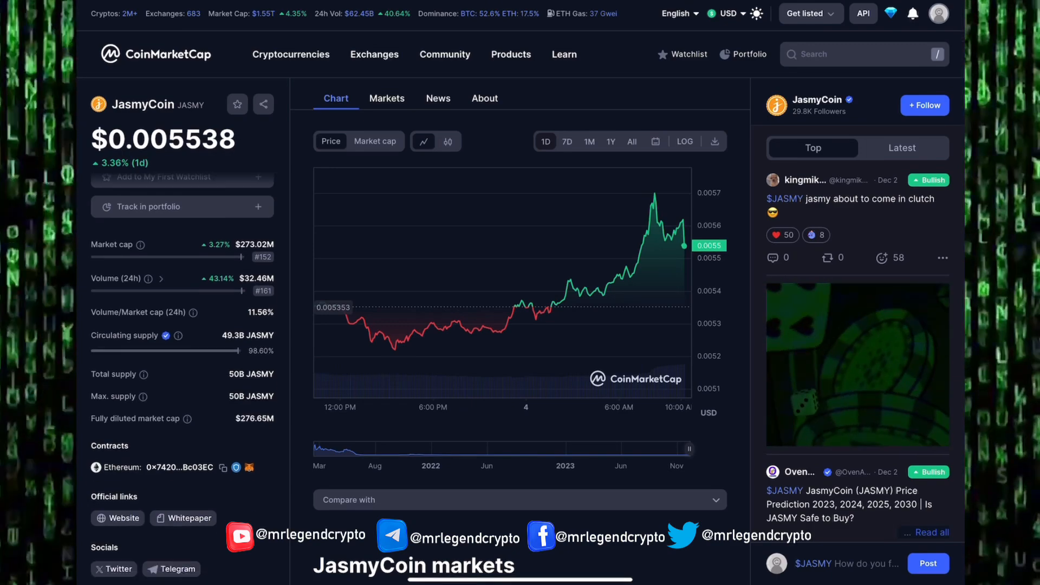
pyautogui.scroll(-3)
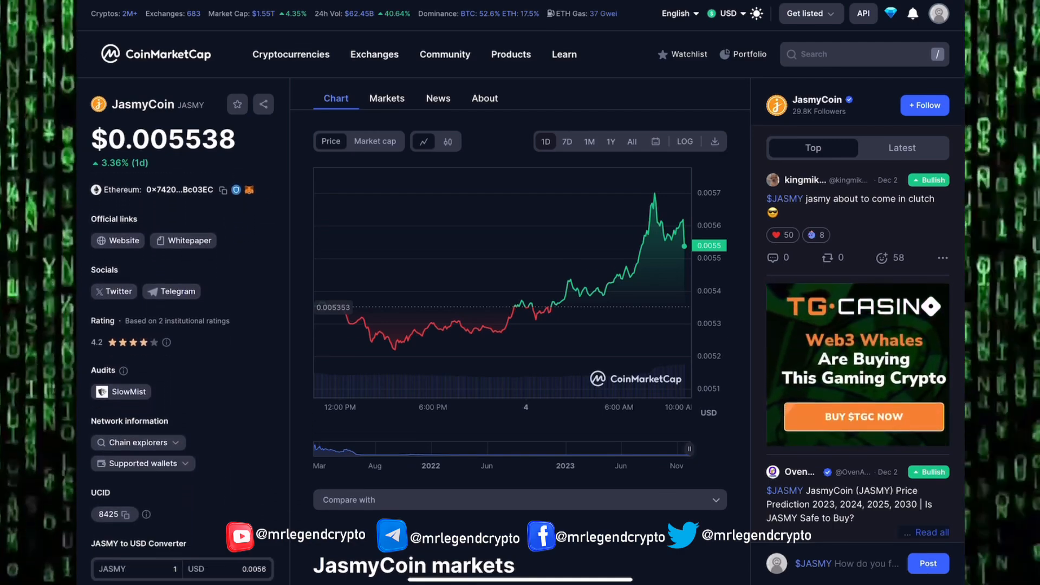
pyautogui.scroll(-3)
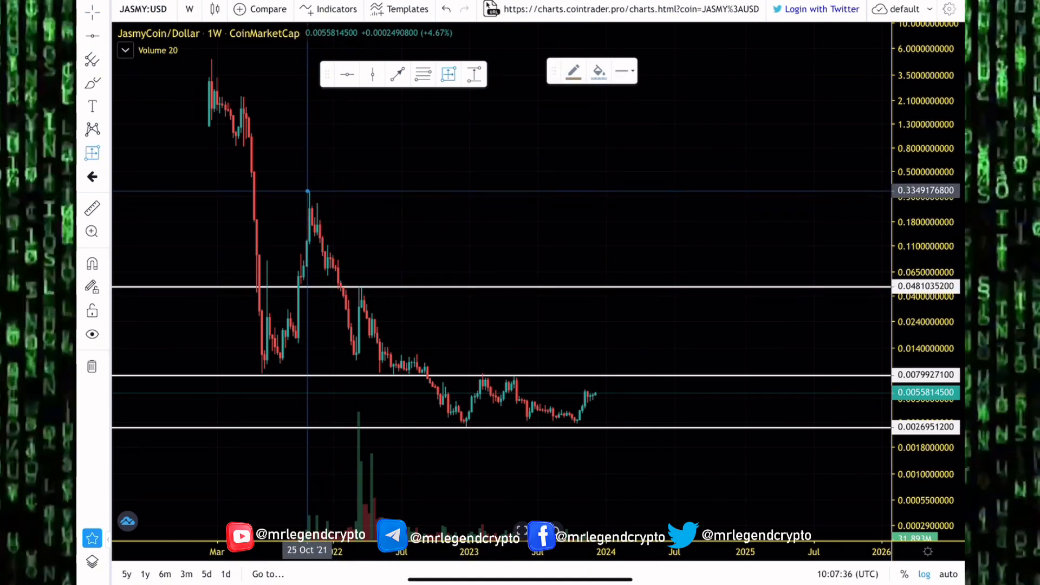
pyautogui.moveTo(308, 193)
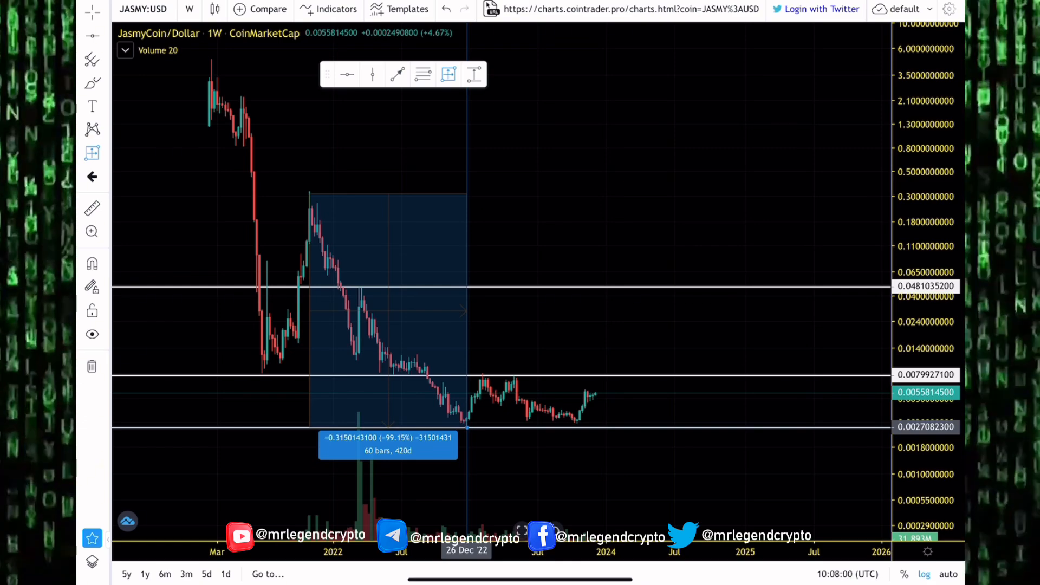
pyautogui.moveTo(467, 292)
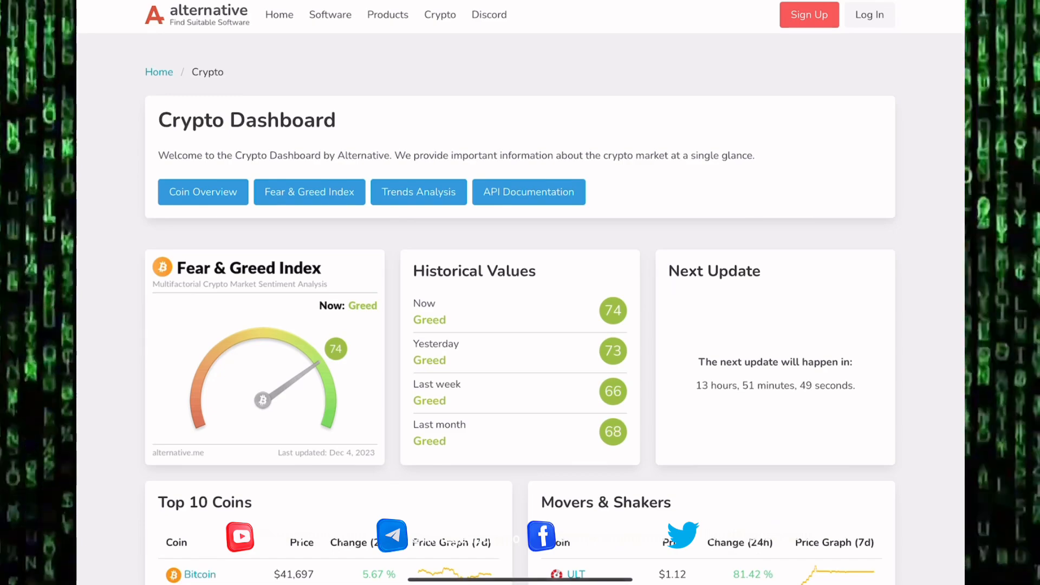
# Step: Scroll past the 74 Greed gauge to the Top 10 Coins and movers on Alternative.me
pyautogui.scroll(-3)
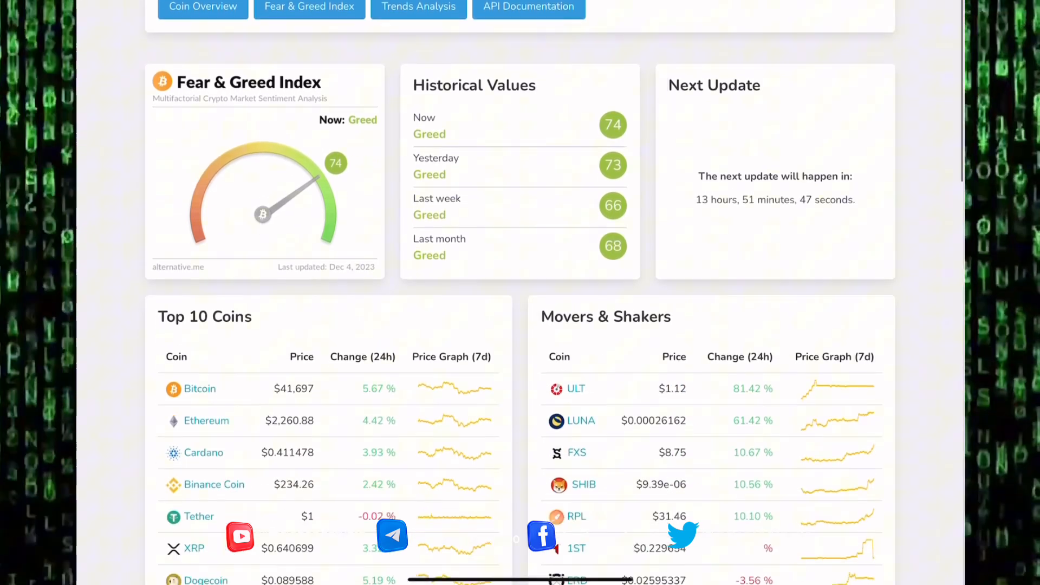
pyautogui.scroll(-3)
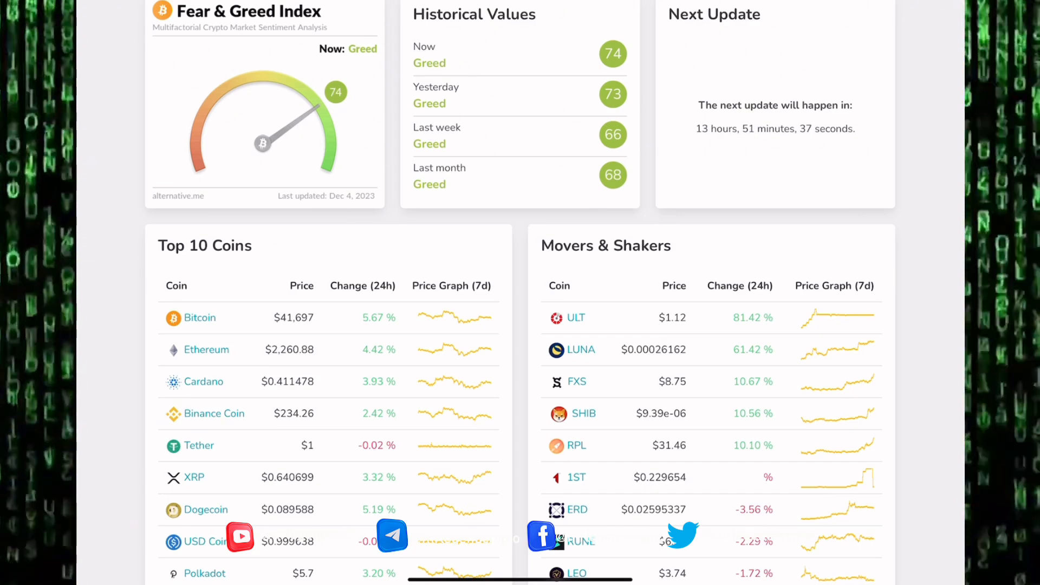
pyautogui.scroll(3)
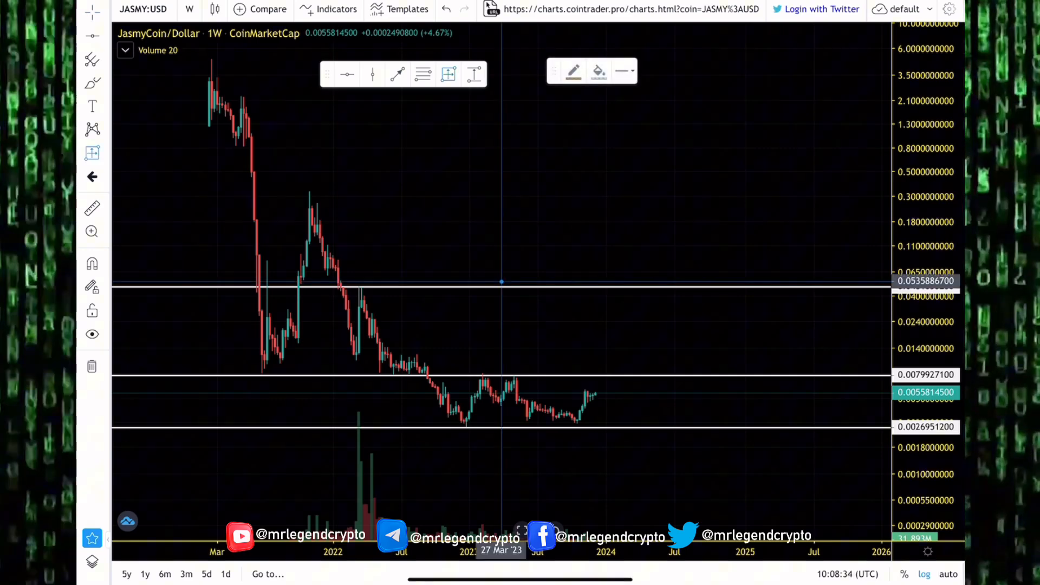
pyautogui.moveTo(361, 287)
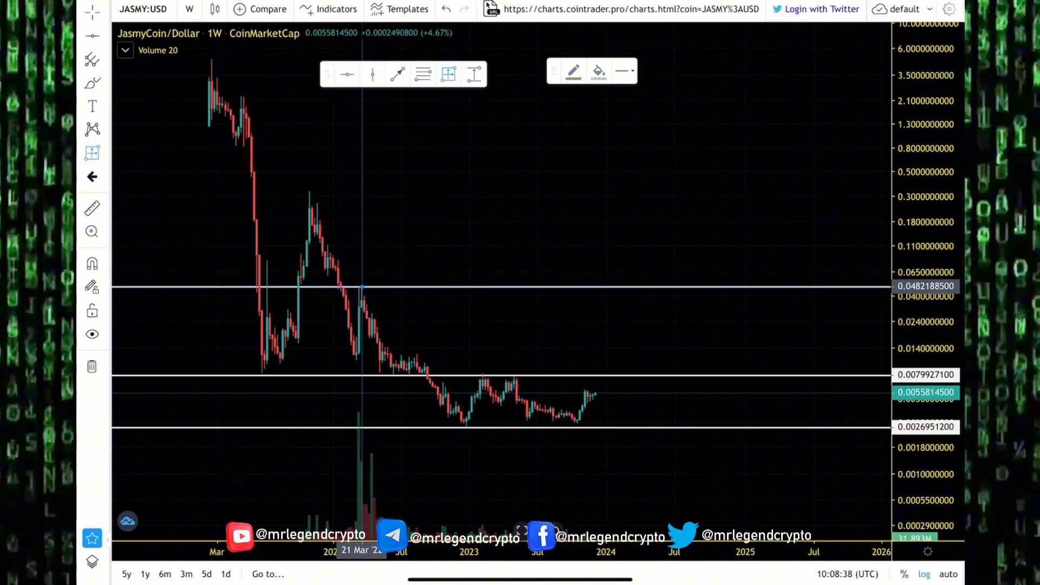
pyautogui.moveTo(596, 392)
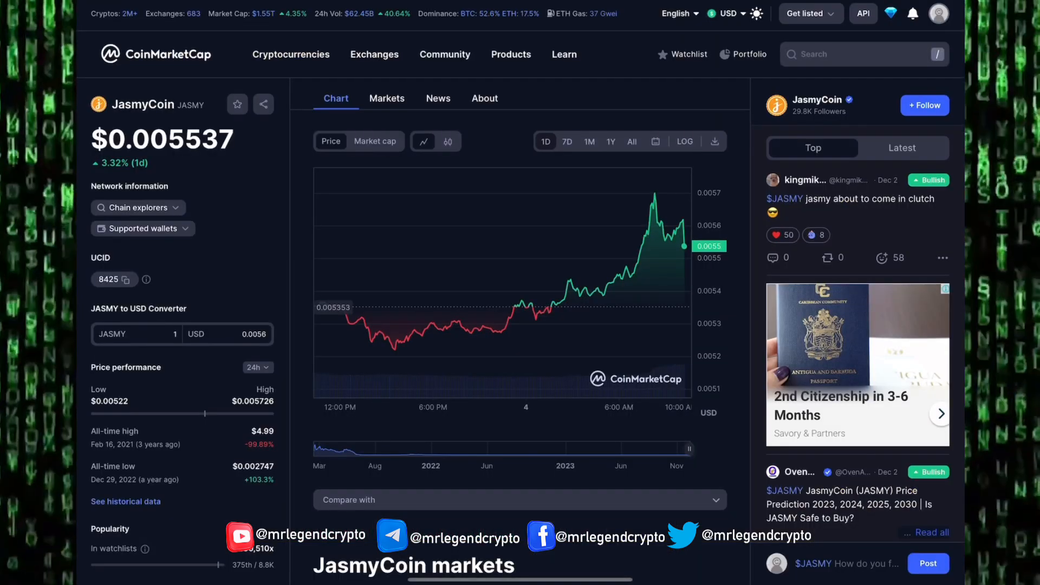
# Step: Scroll down to JasmyCoin's markets table, led by Binance JASMY/USDT at $0.005597
pyautogui.scroll(-3)
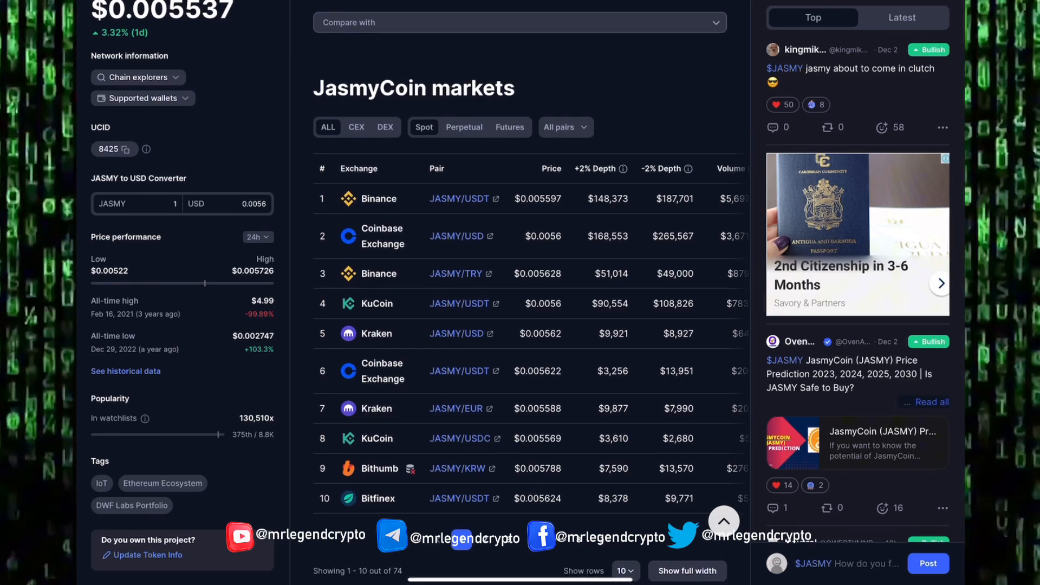
pyautogui.scroll(3)
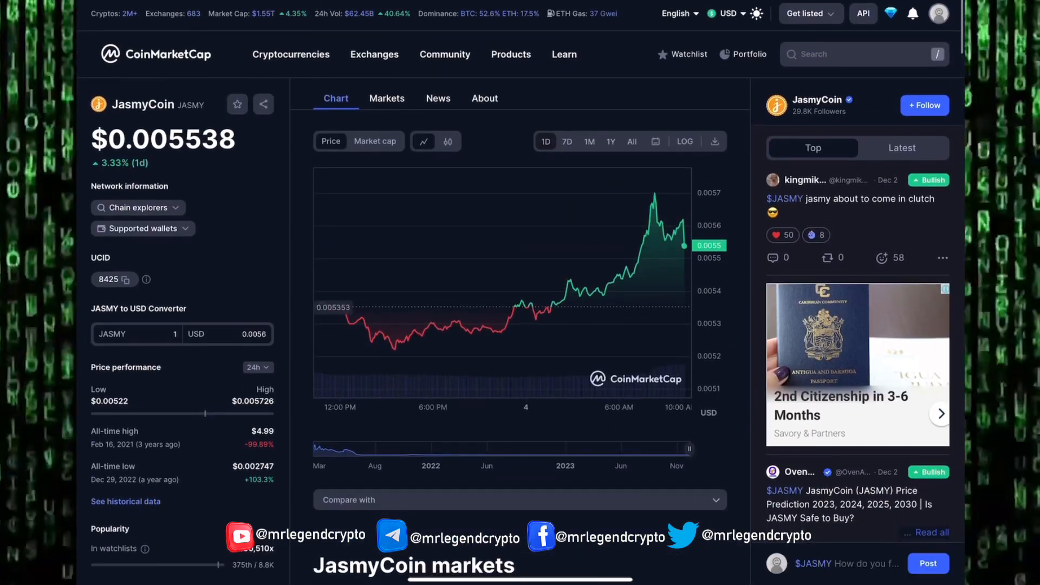
pyautogui.click(485, 98)
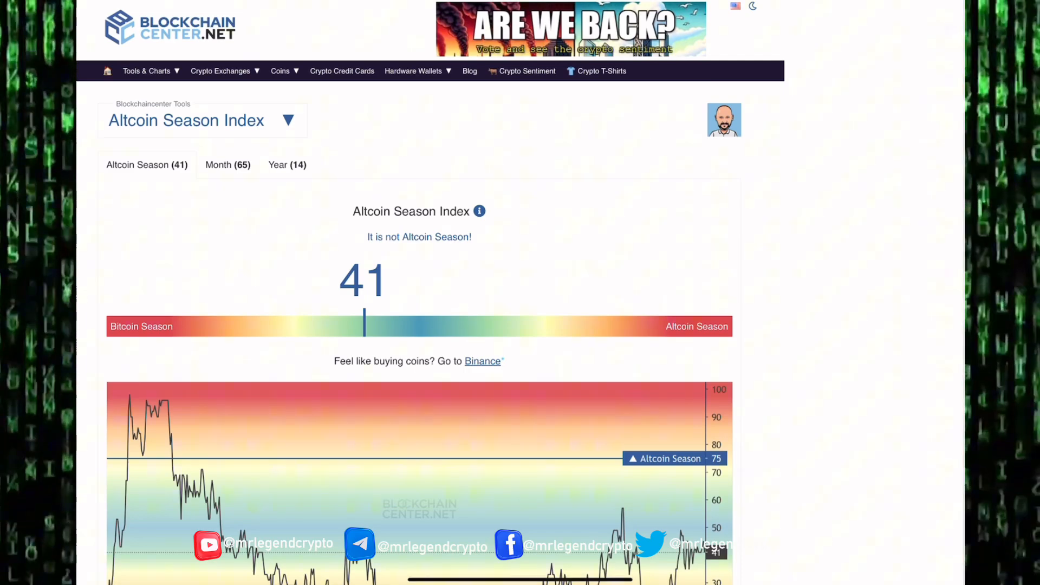
# Step: Scroll to the Top 50 90-day performance chart, led by RUNE at 356.4%, BTC 59.8%
pyautogui.scroll(-3)
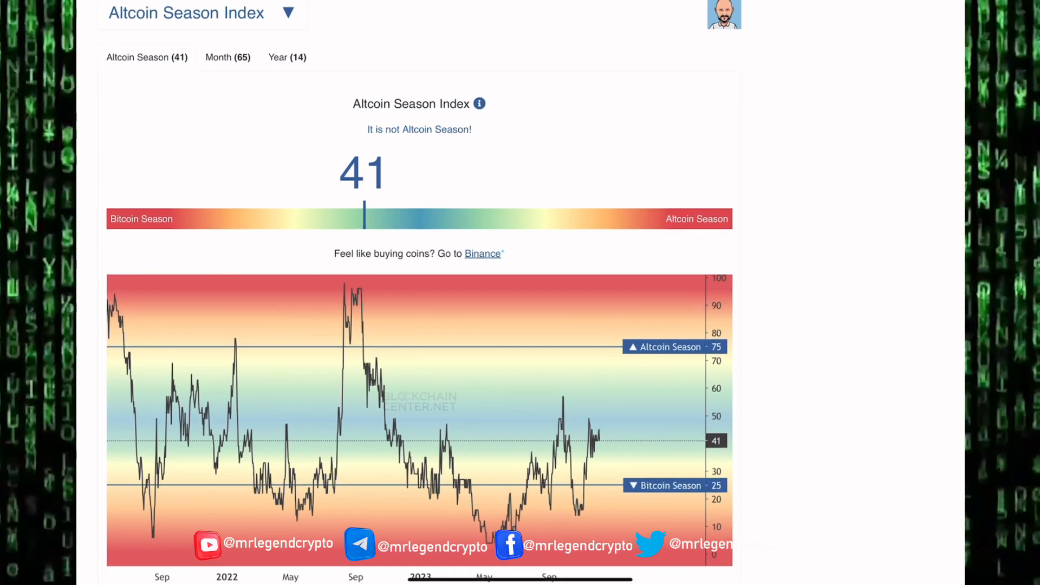
pyautogui.scroll(-3)
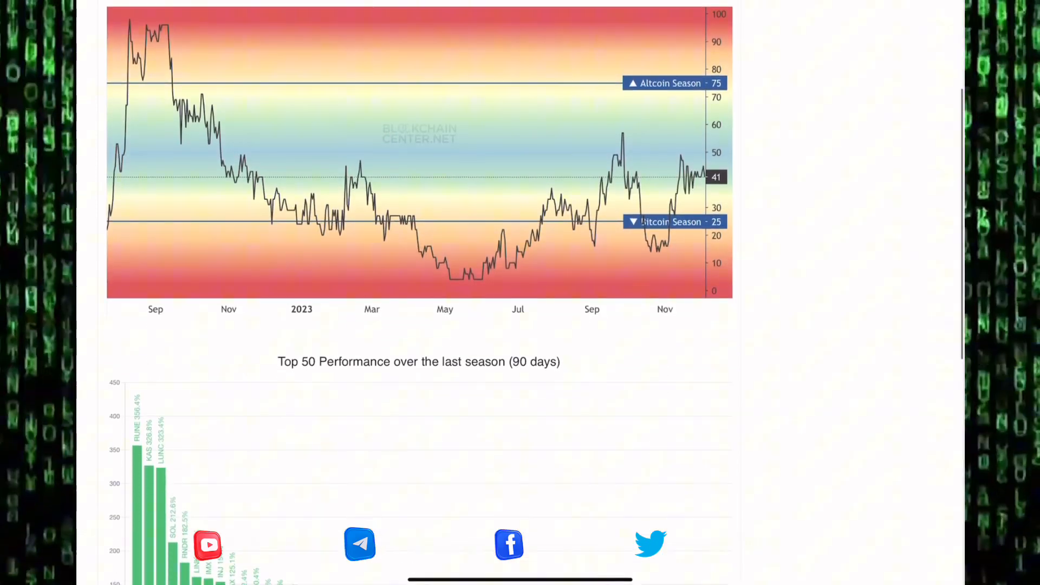
pyautogui.scroll(3)
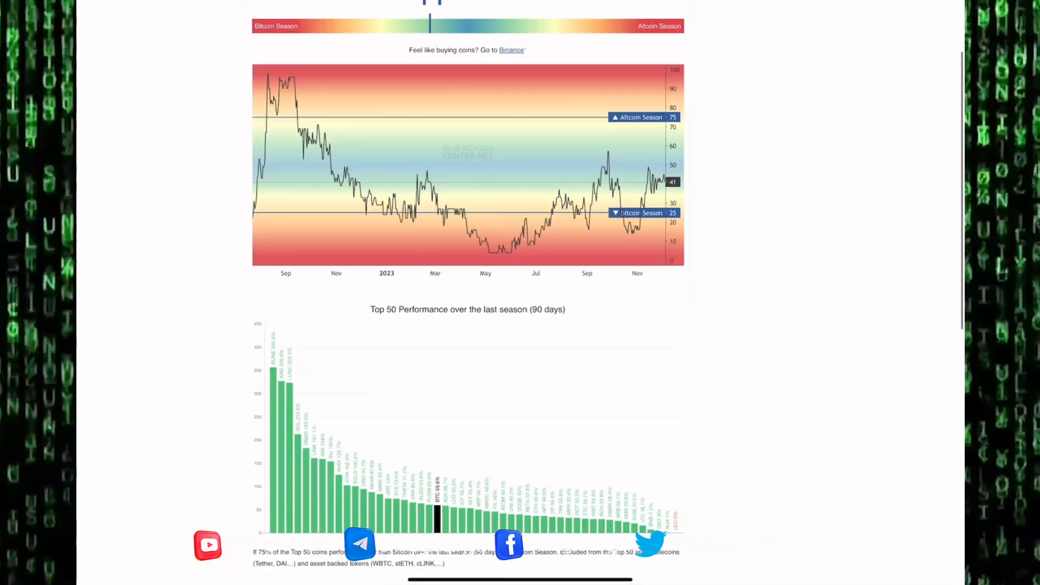
pyautogui.scroll(3)
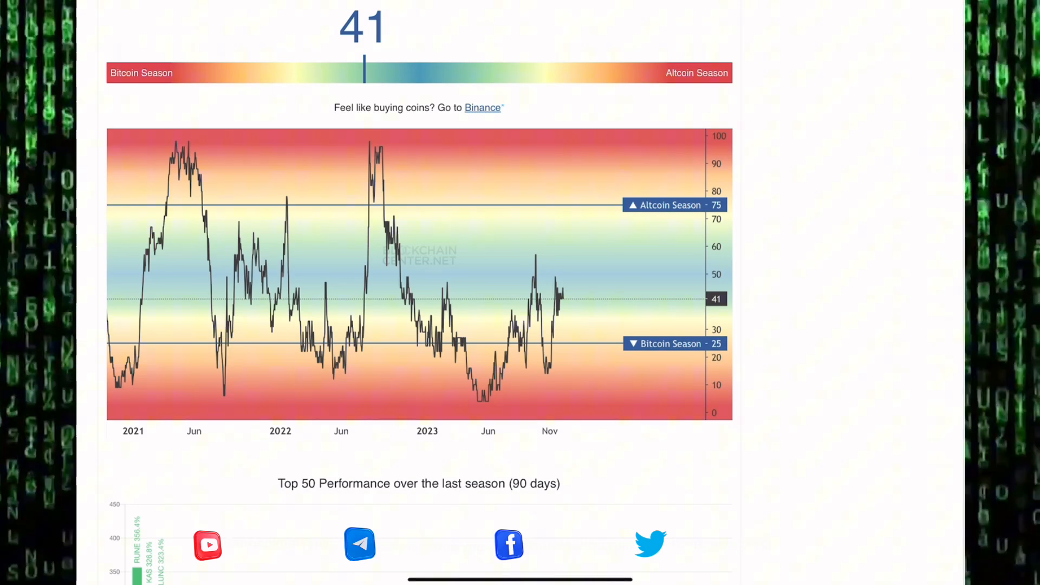
pyautogui.scroll(-3)
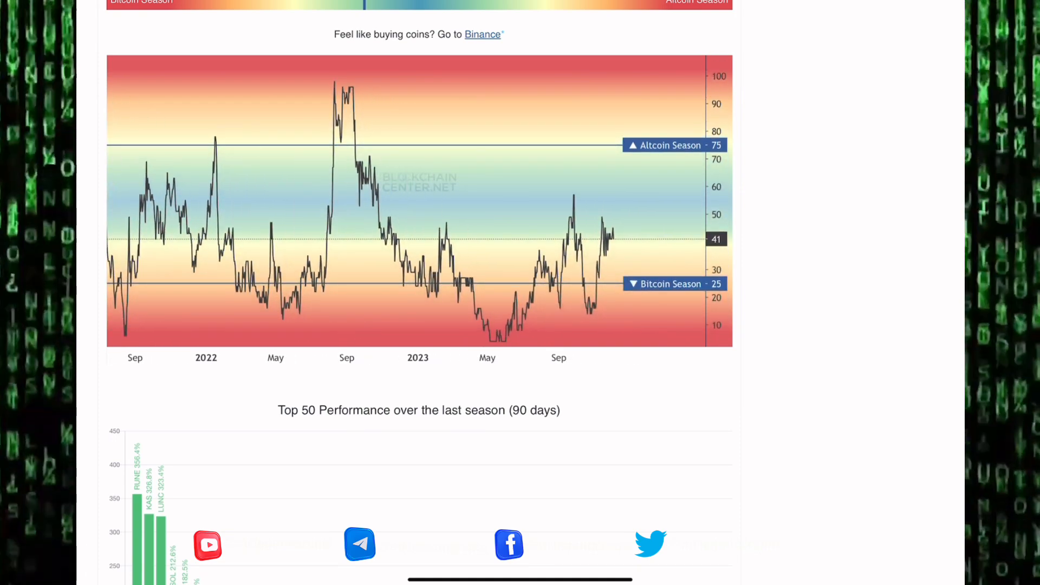
pyautogui.scroll(-3)
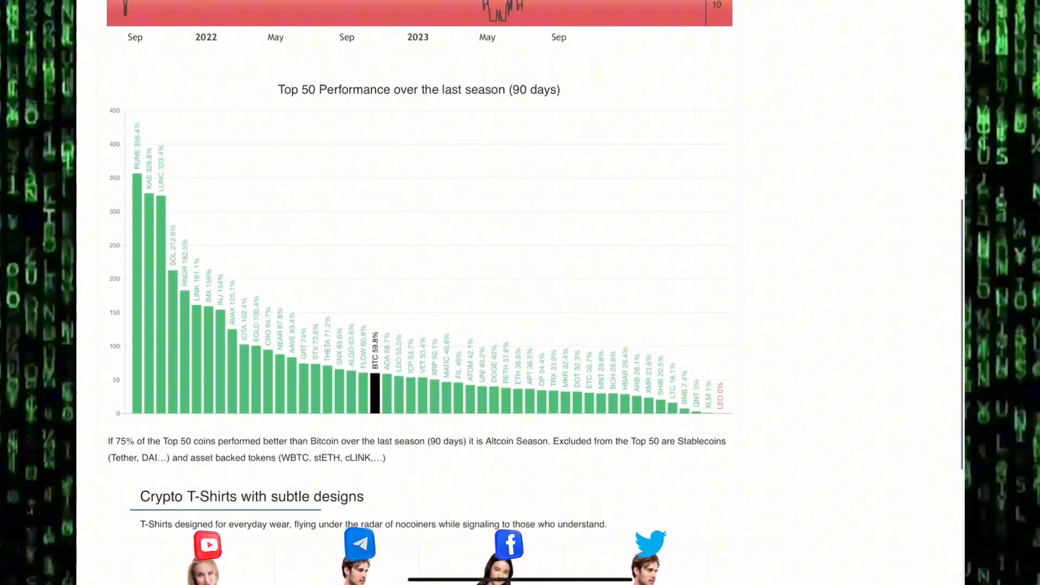
# Step: Scroll back up to the Altcoin Season Index gauge reading 41
pyautogui.scroll(-3)
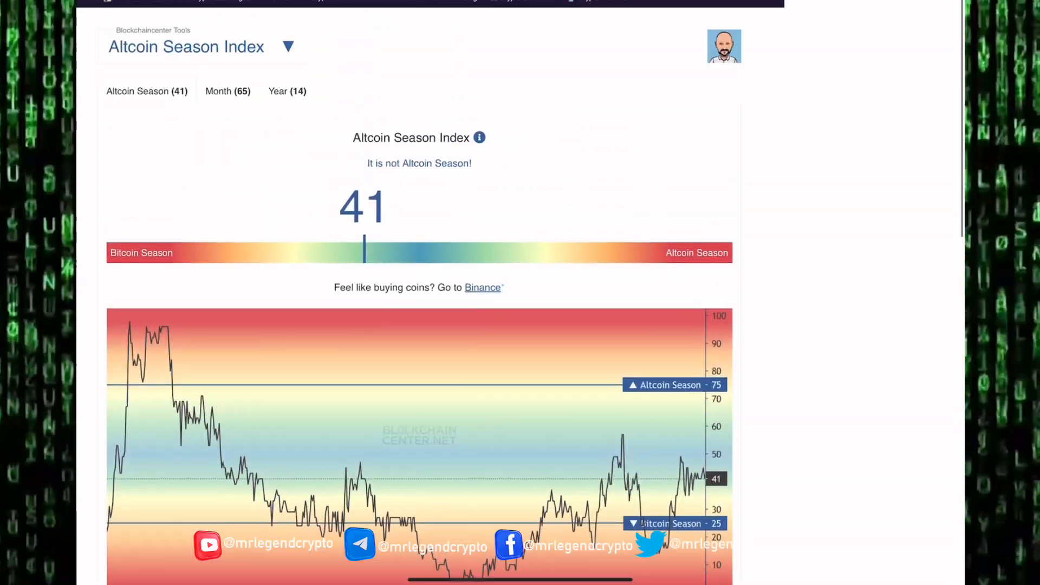
pyautogui.scroll(3)
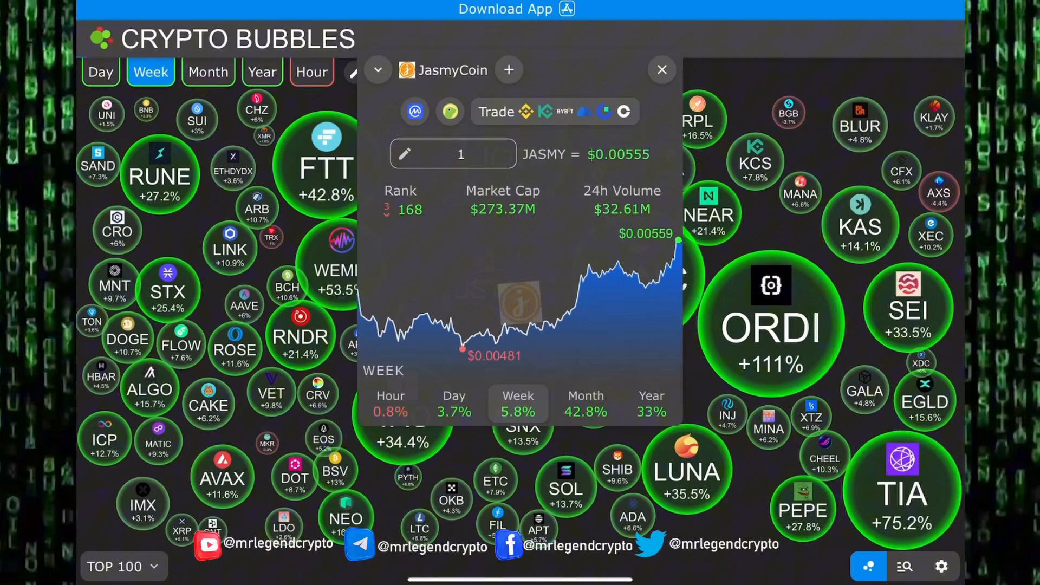
# Step: Switch Crypto Bubbles to Year, showing JasmyCoin's 33% yearly gain peaking at $0.00780
pyautogui.click(262, 72)
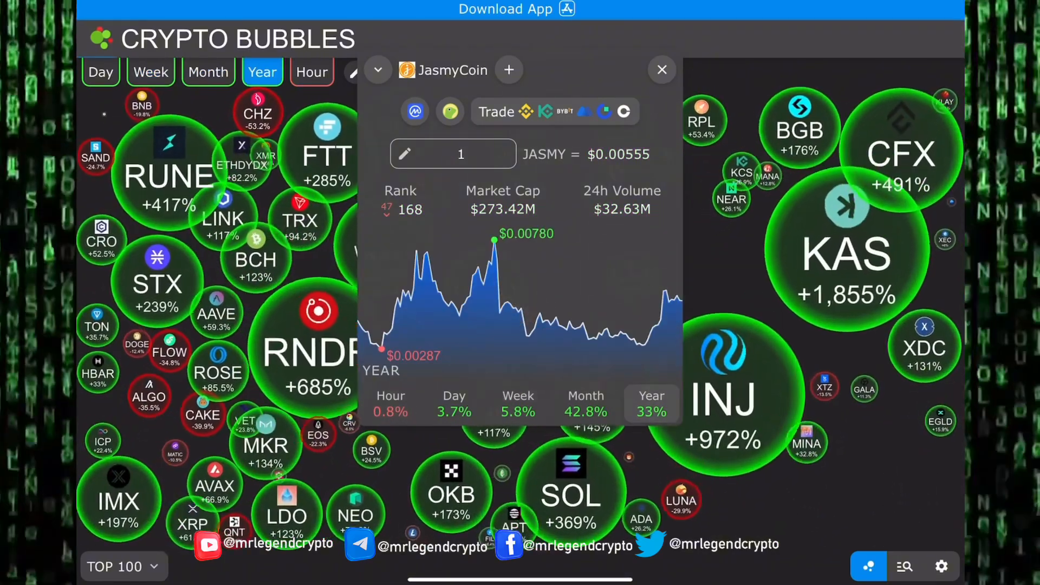